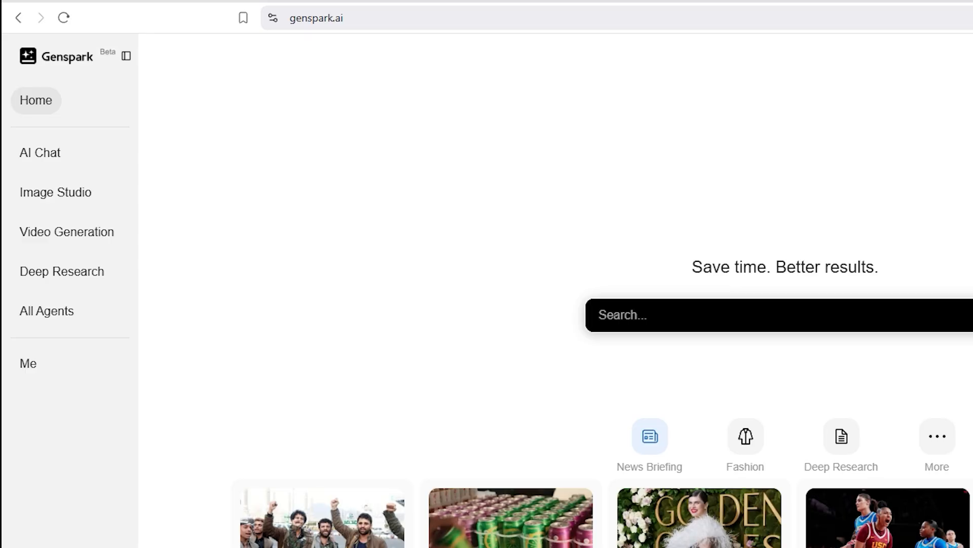
mouse_move(12, 310)
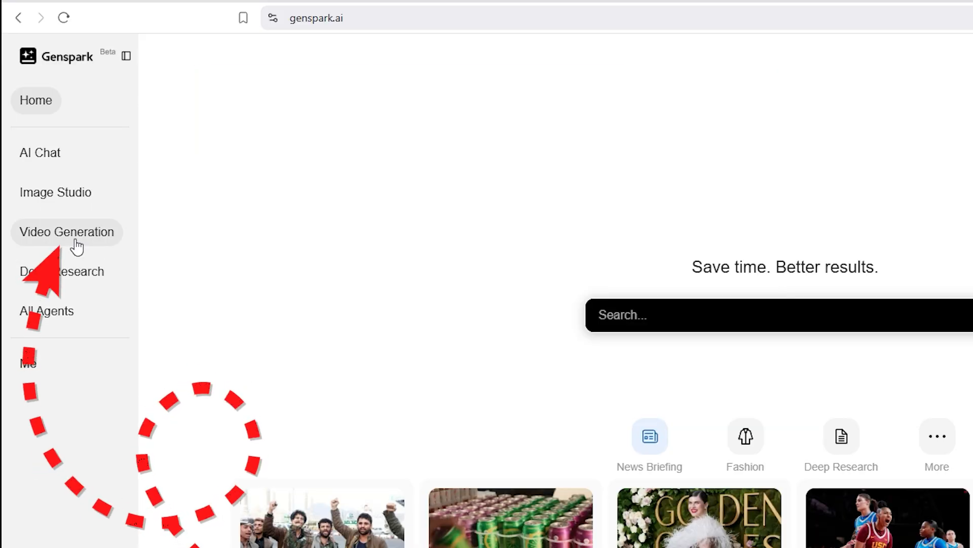
Switch Genspark's video generator from Kling V1.6 to the Lumalabs DreamMachine model
left_click(67, 232)
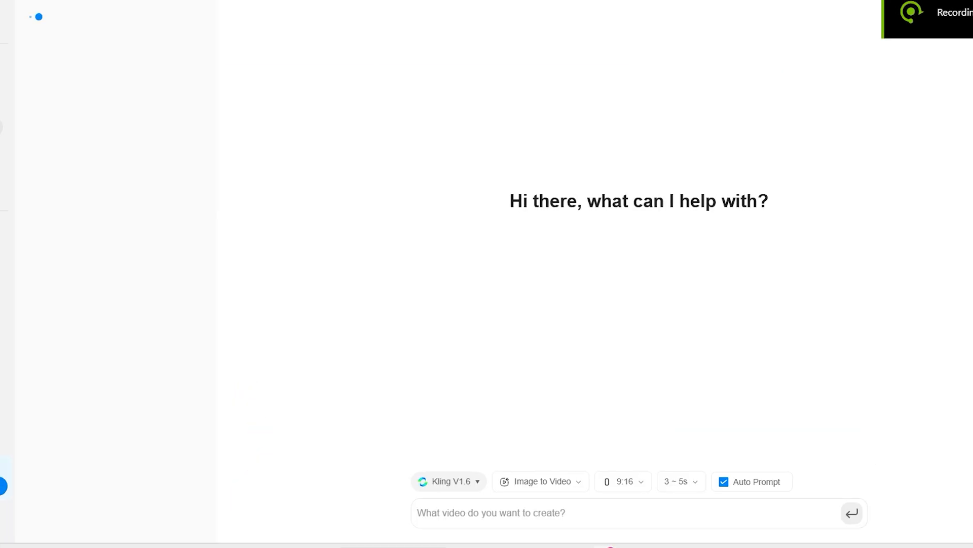
left_click(448, 481)
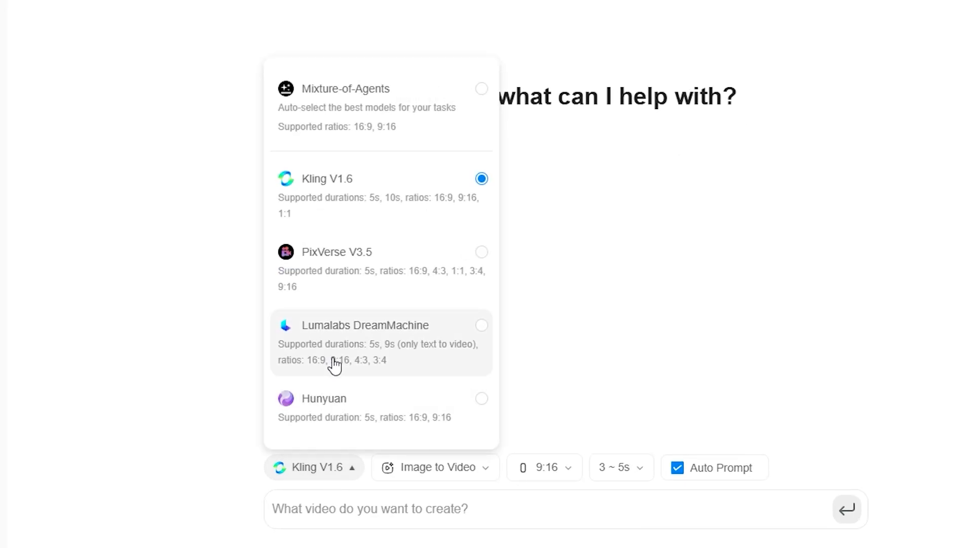
left_click(365, 325)
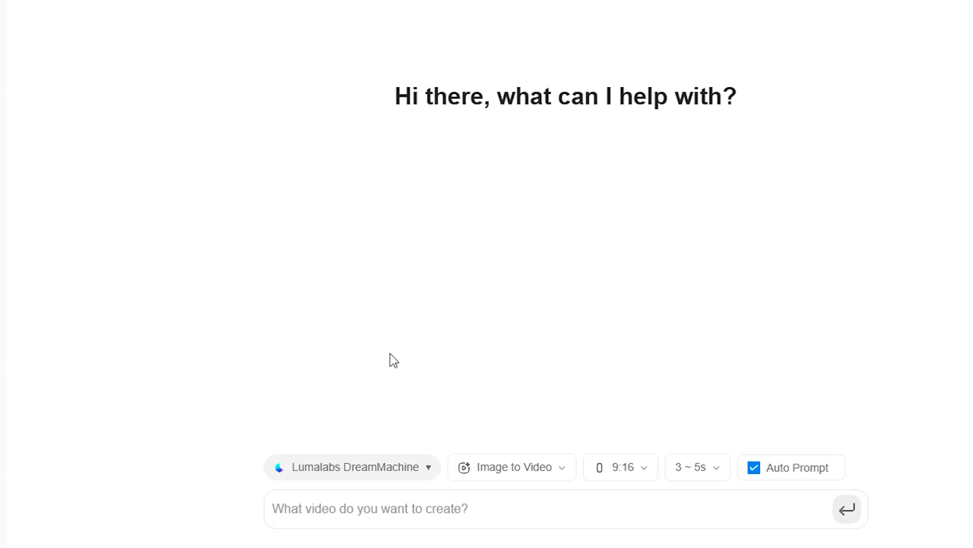
Submit the cute rabbit singing-and-dancing prompt, then start describing the attached elephant image
type("a")
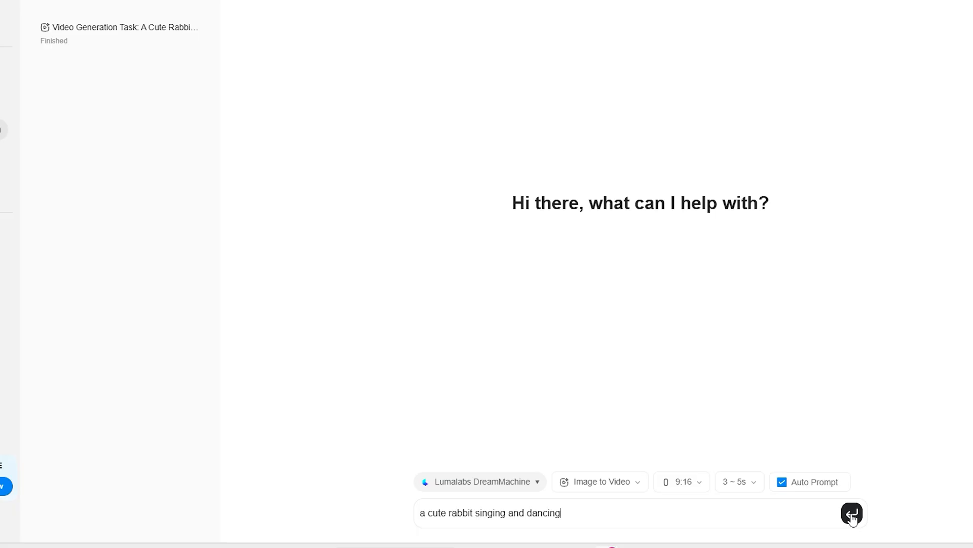
left_click(851, 513)
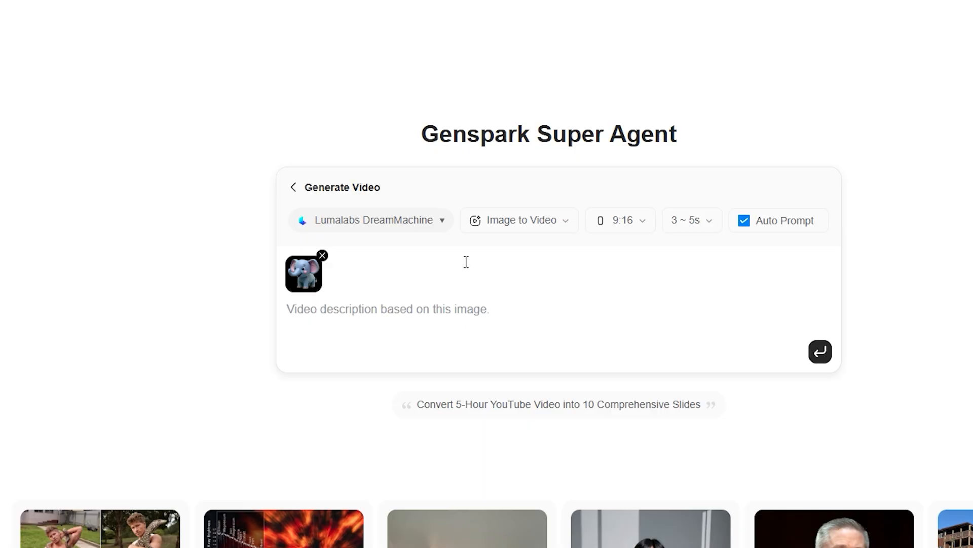
type("a ele")
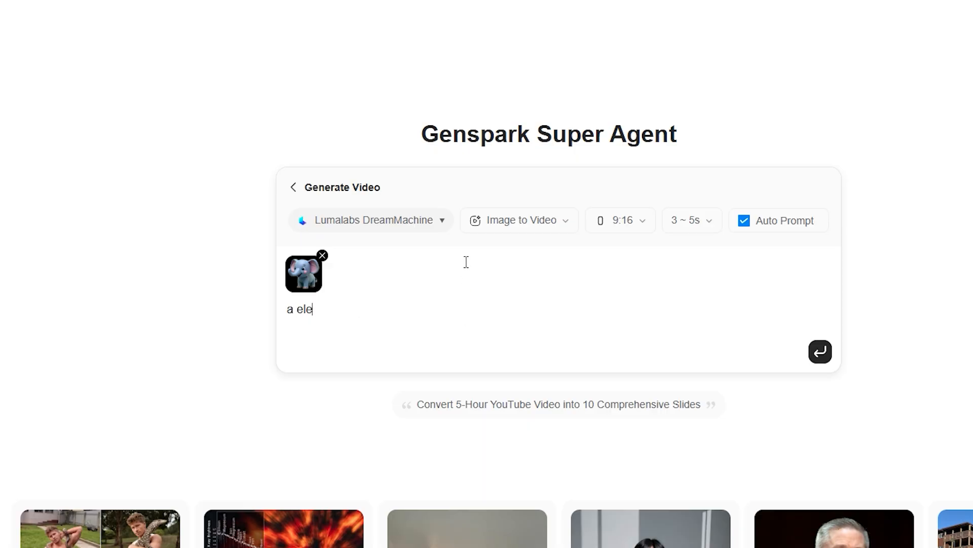